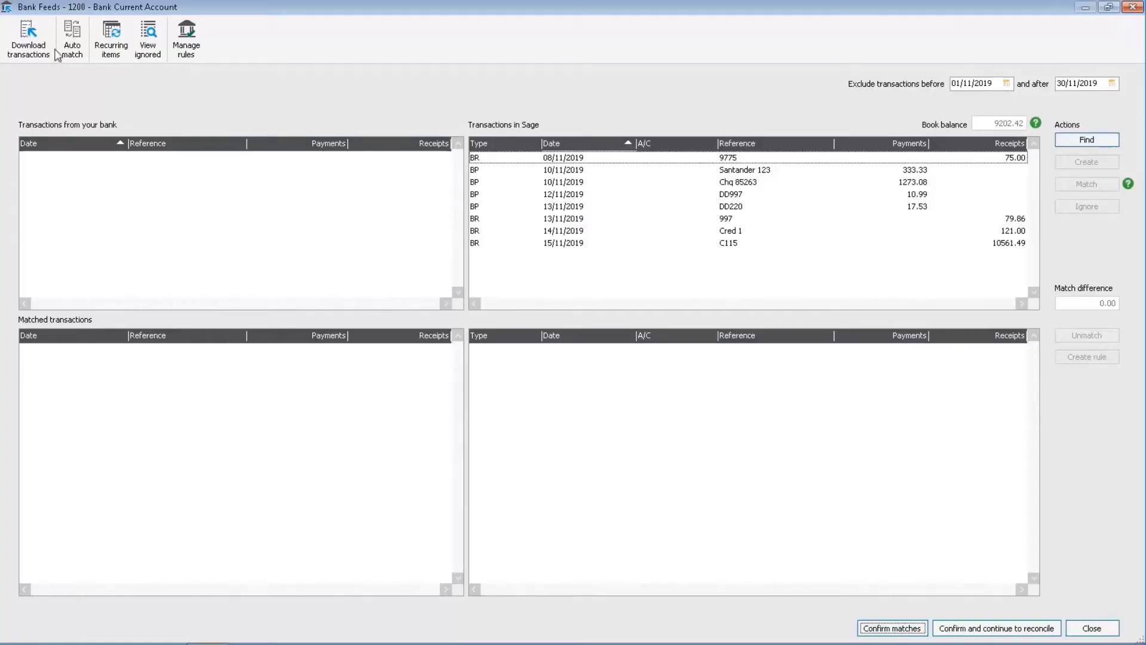
# Step: Download the latest bank feed transactions, accepting the time warning and success message
pyautogui.click(28, 38)
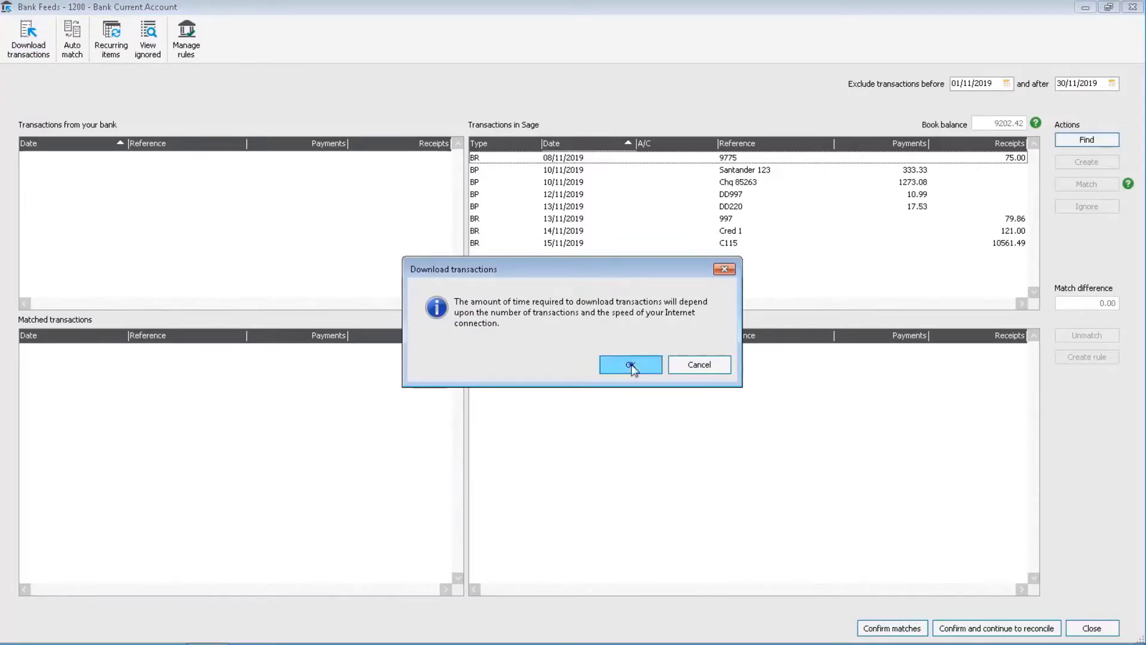
pyautogui.click(629, 364)
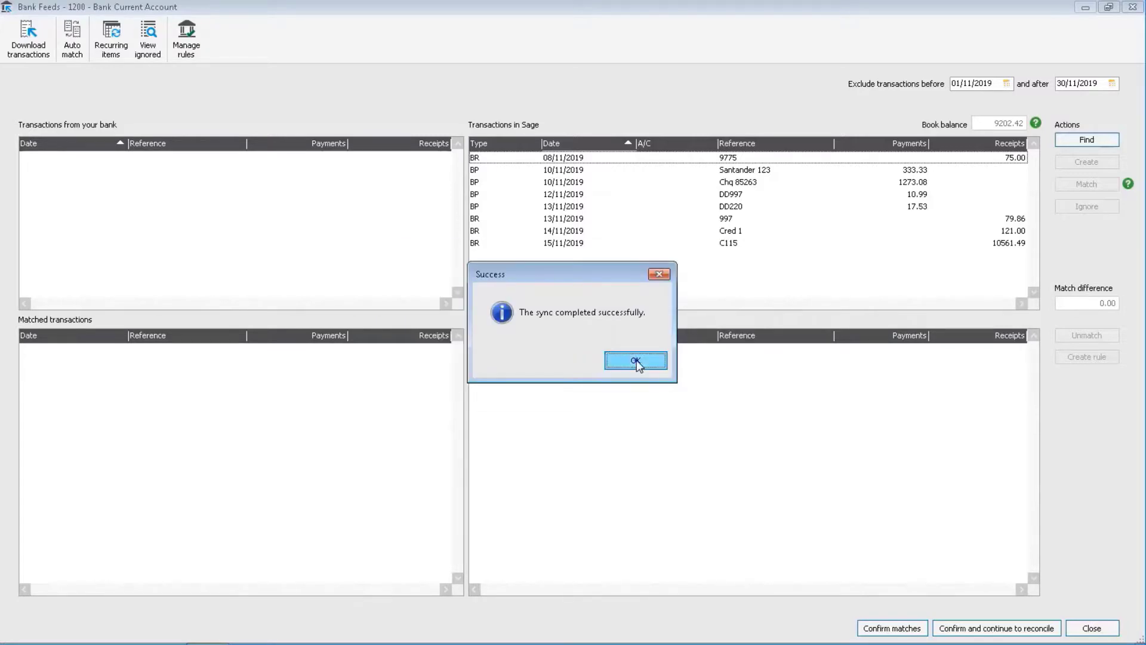
pyautogui.click(634, 361)
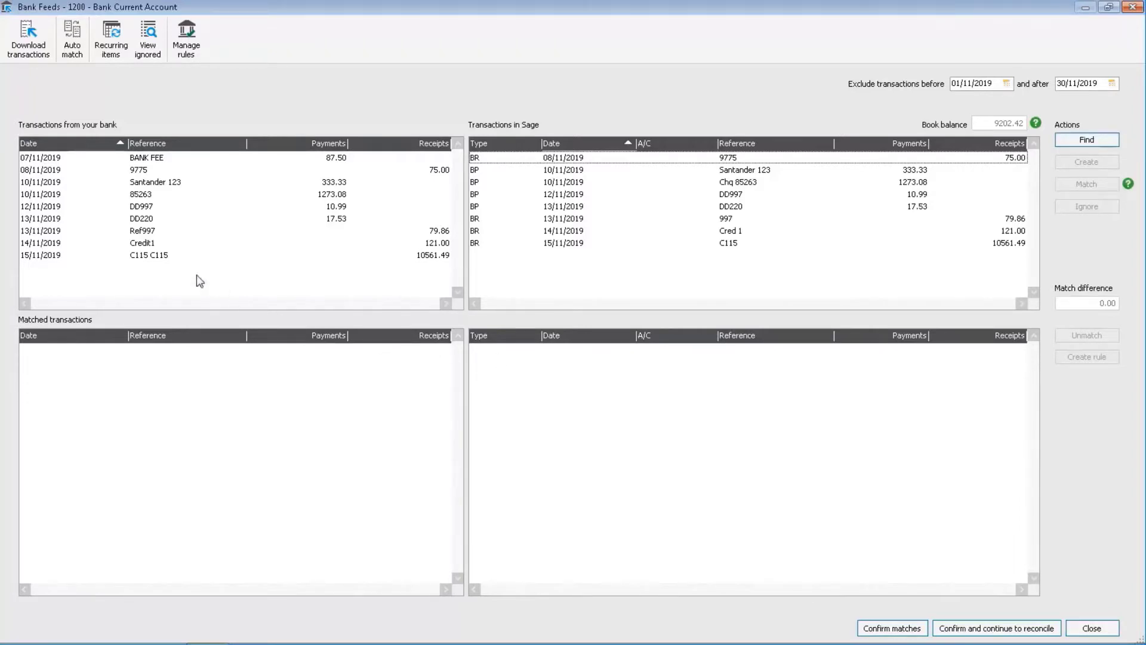
pyautogui.click(146, 169)
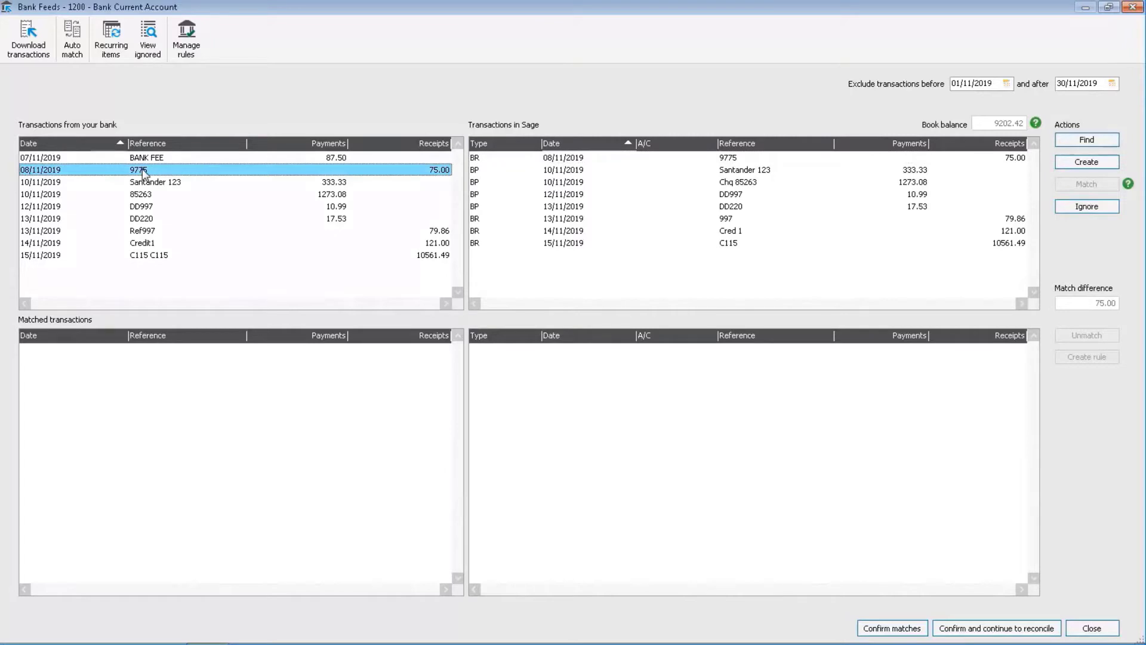
pyautogui.moveTo(561, 169)
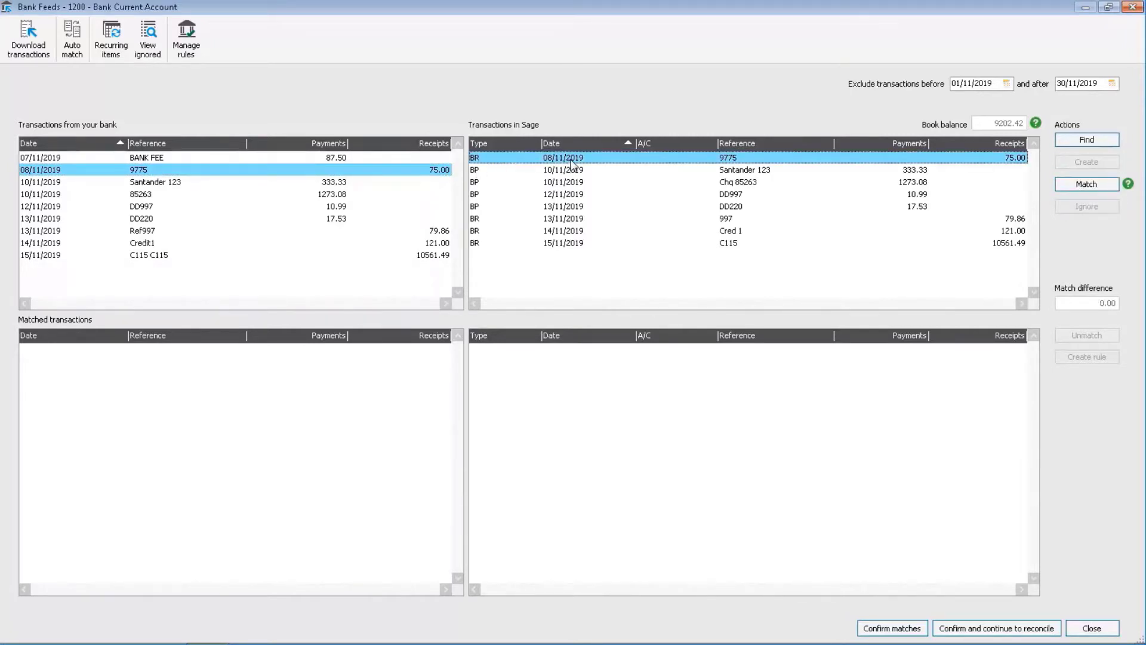
pyautogui.moveTo(926, 169)
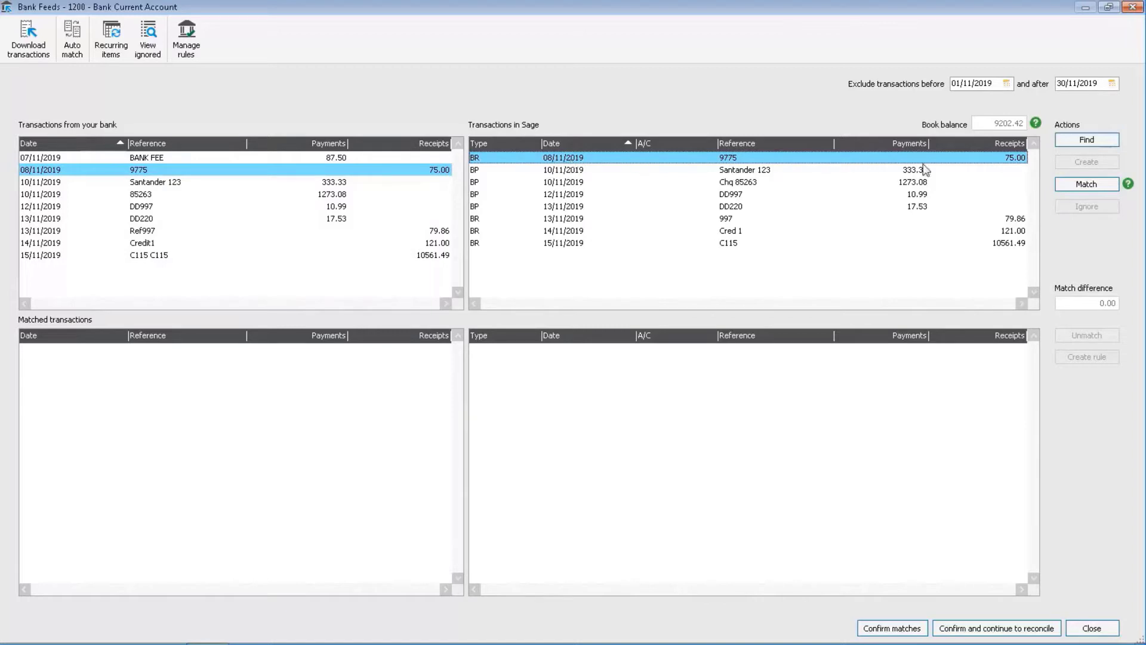
pyautogui.click(1087, 183)
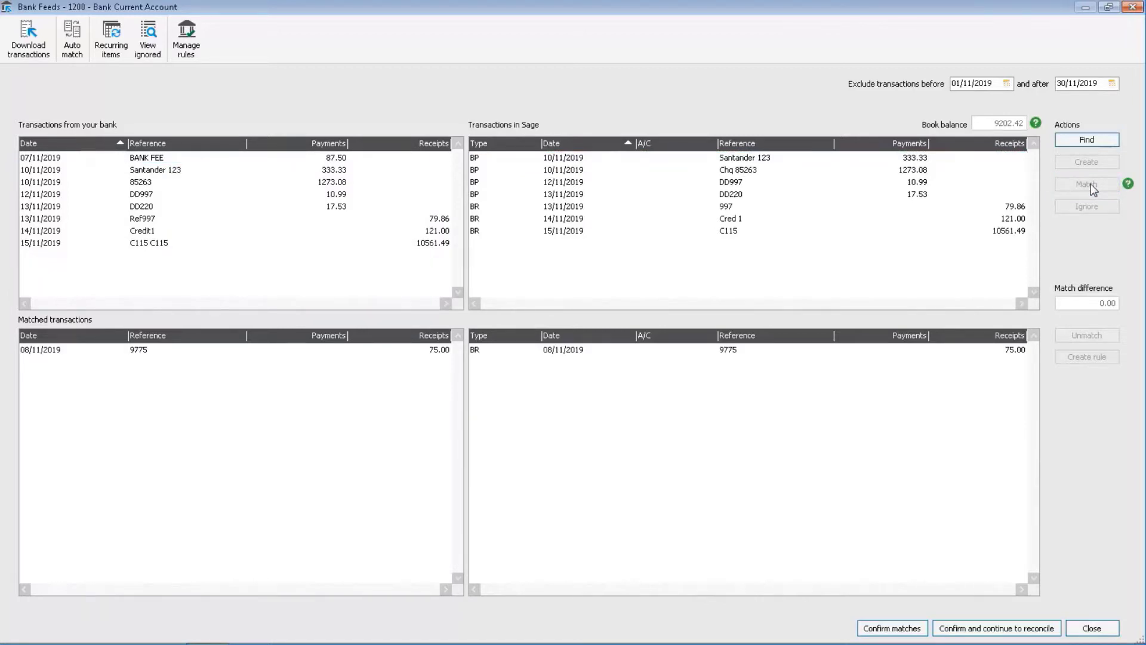
pyautogui.moveTo(216, 279)
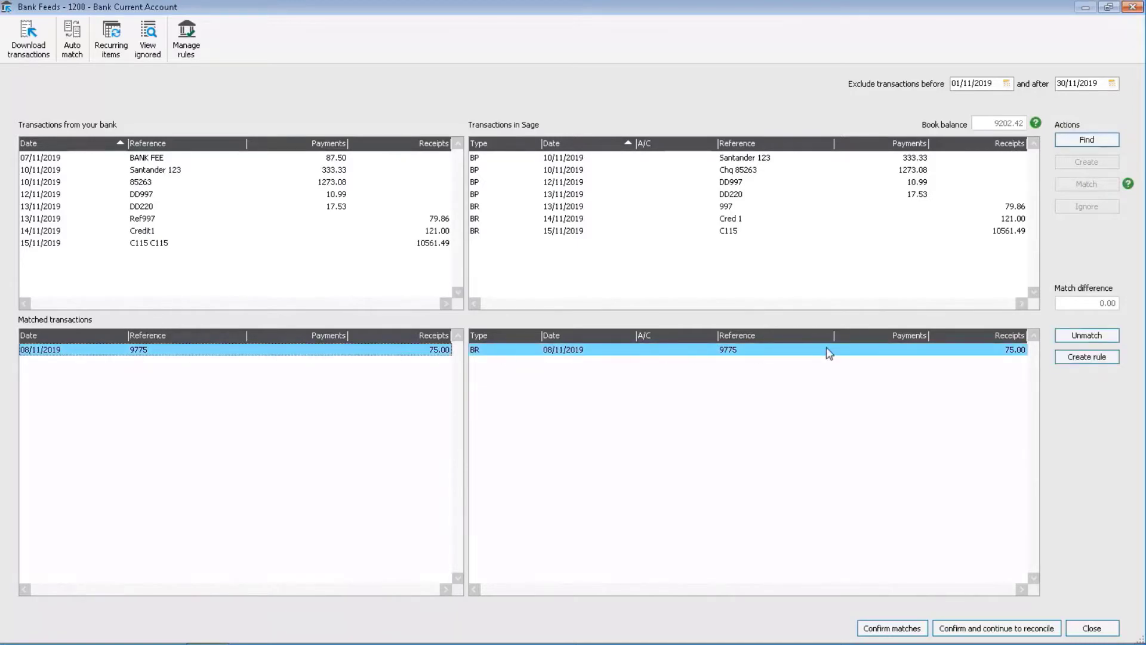
pyautogui.click(1087, 335)
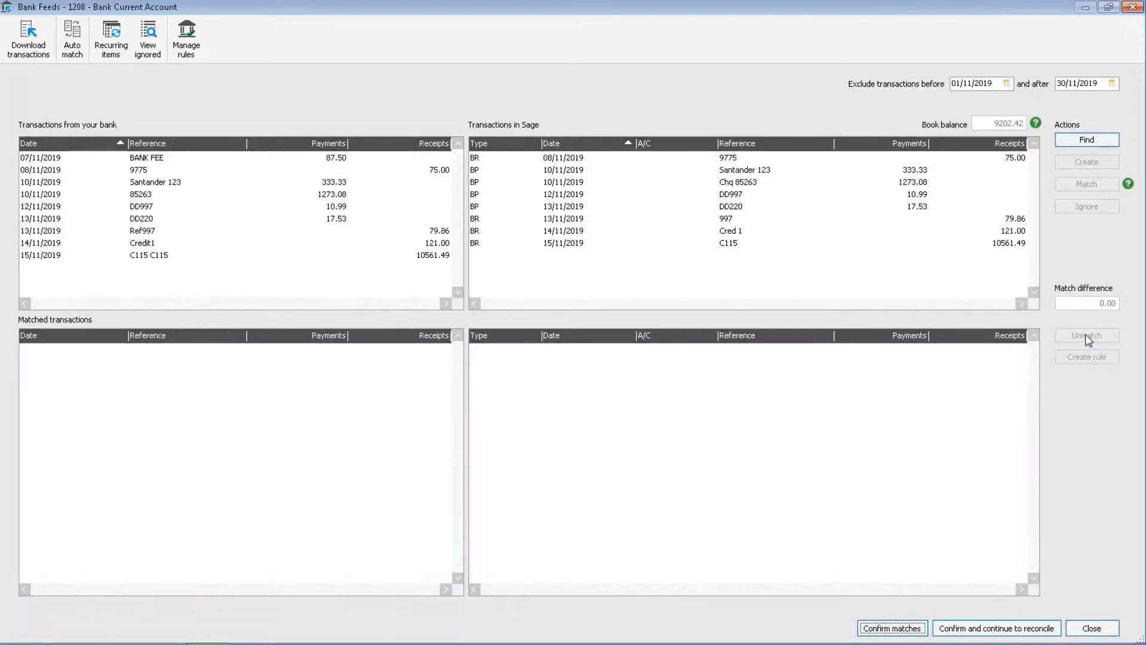
# Step: Auto match eight bank transactions to Sage entries, then select the unmatched BANK FEE
pyautogui.click(71, 38)
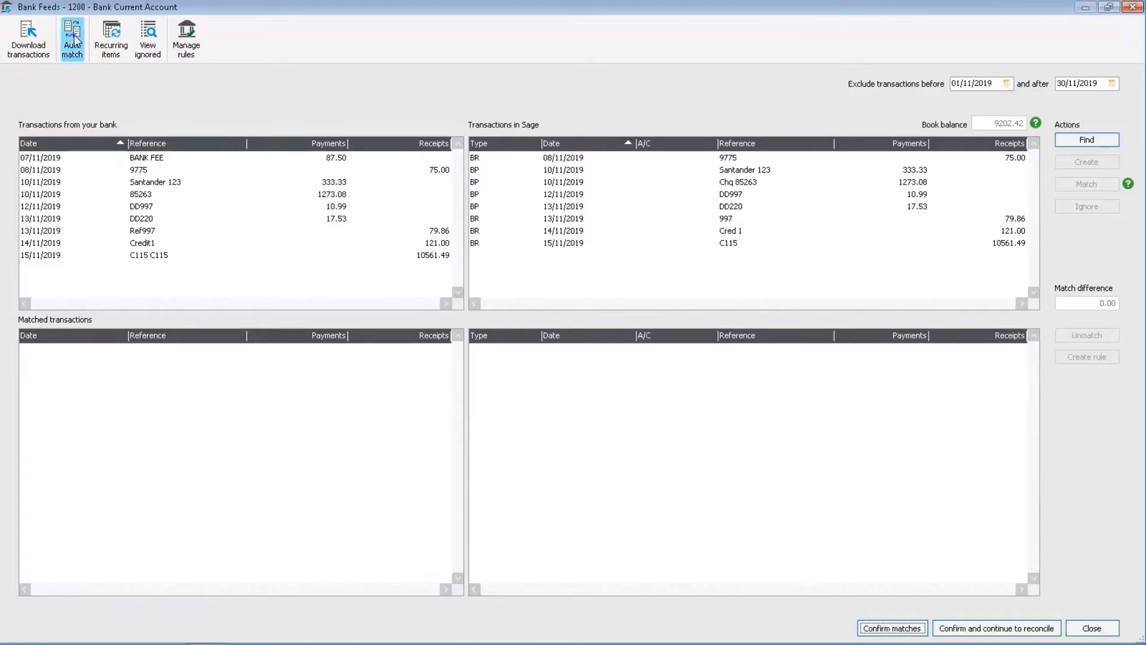
pyautogui.click(72, 38)
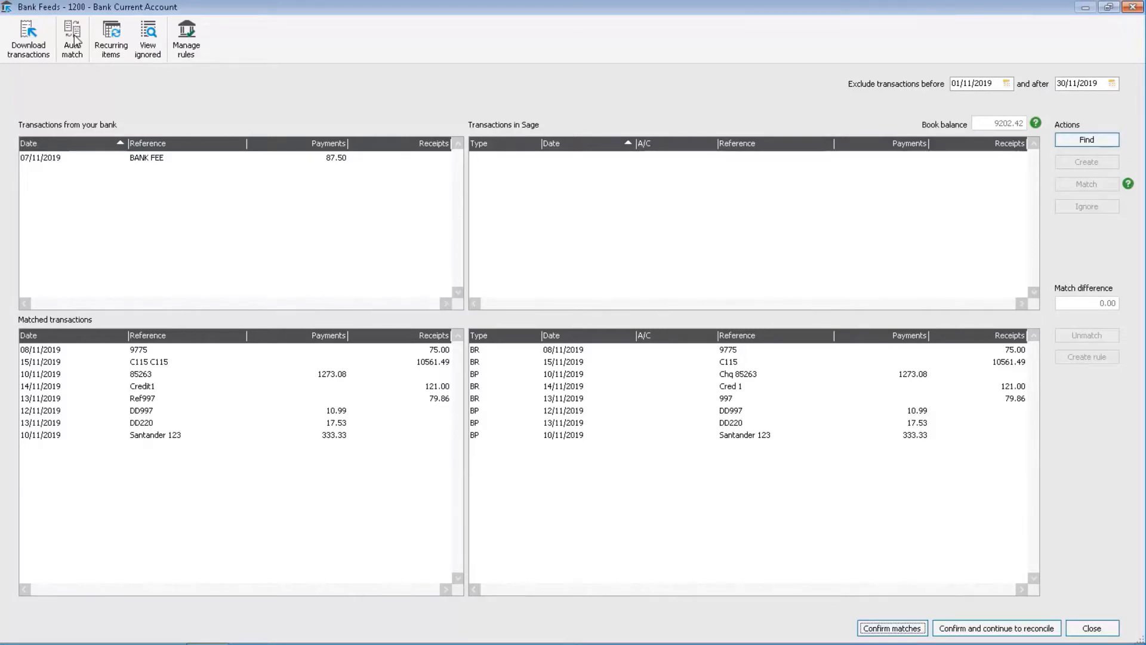
pyautogui.click(147, 157)
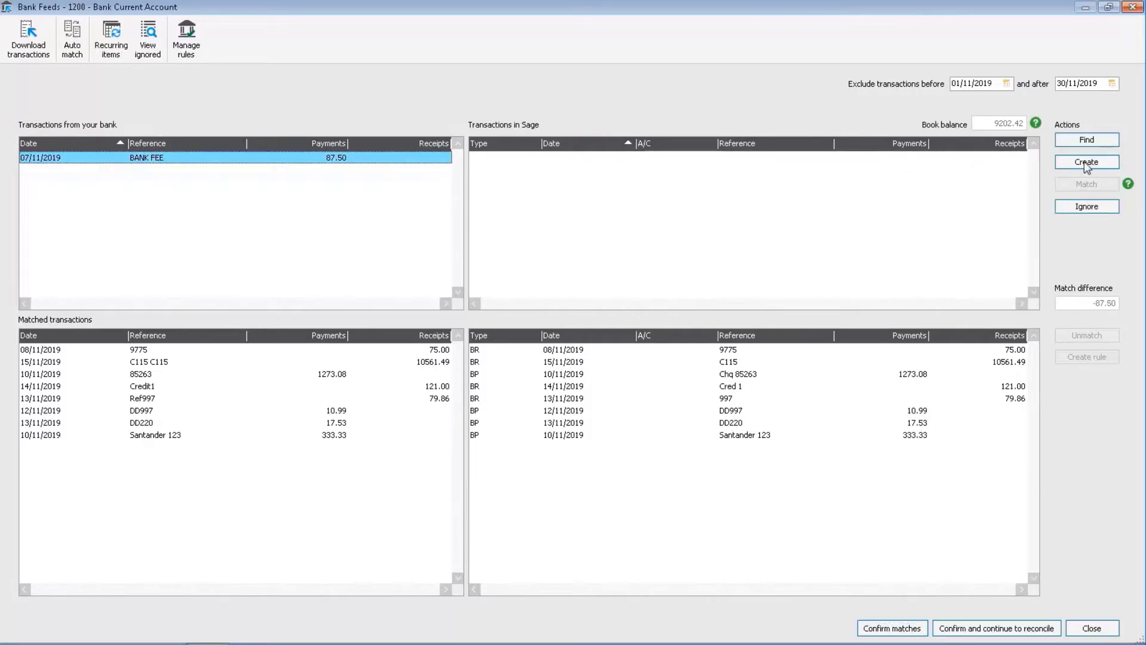
# Step: Post the BANK FEE as an 87.50 Charges bank payment to nominal 7901, T2
pyautogui.click(1087, 161)
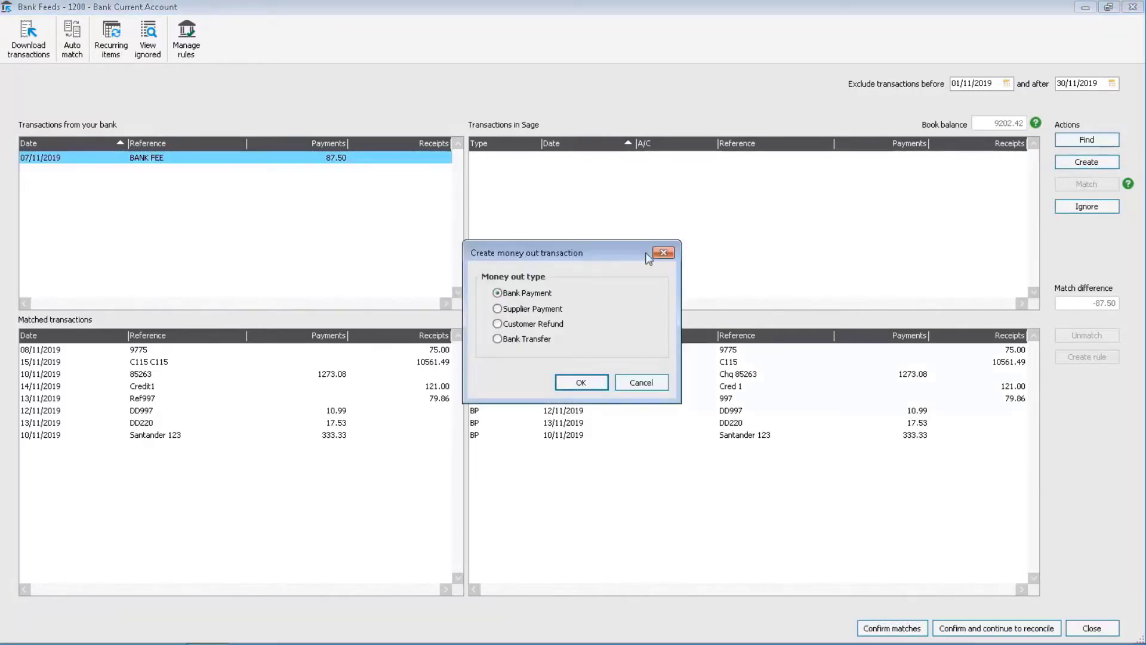
pyautogui.click(580, 382)
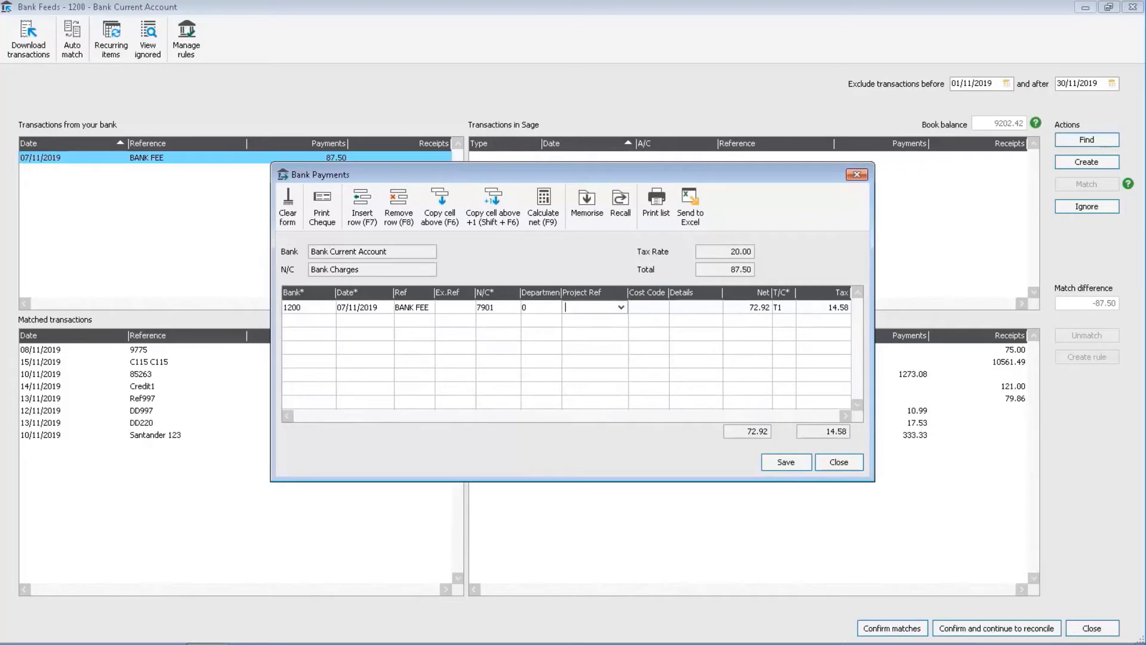
pyautogui.click(694, 306)
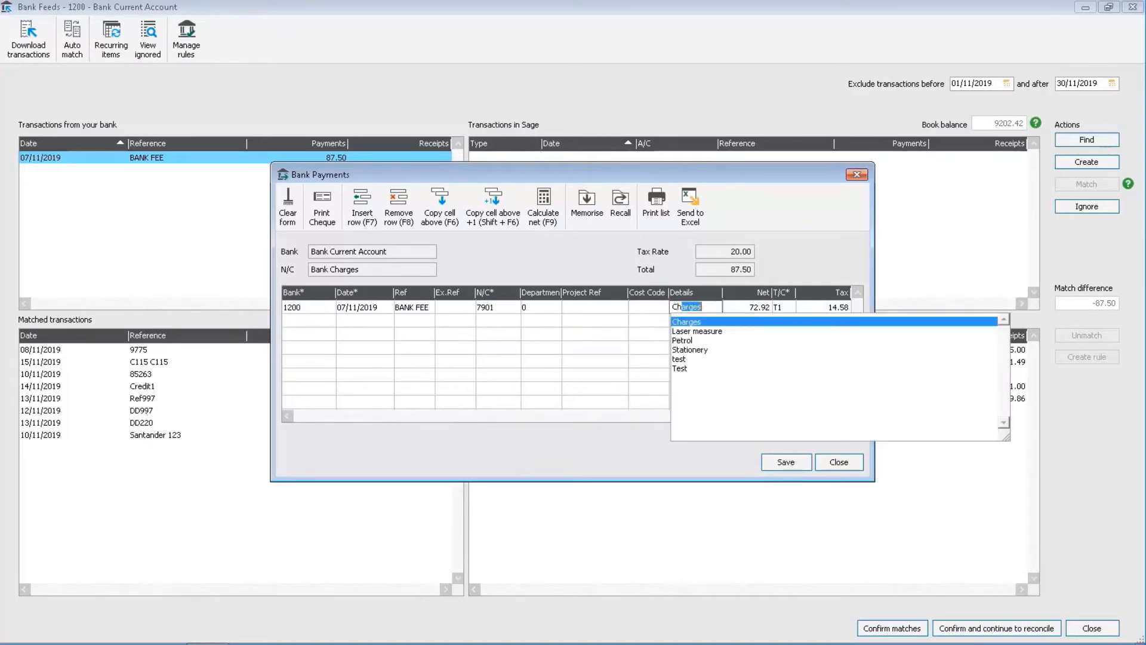
pyautogui.click(686, 322)
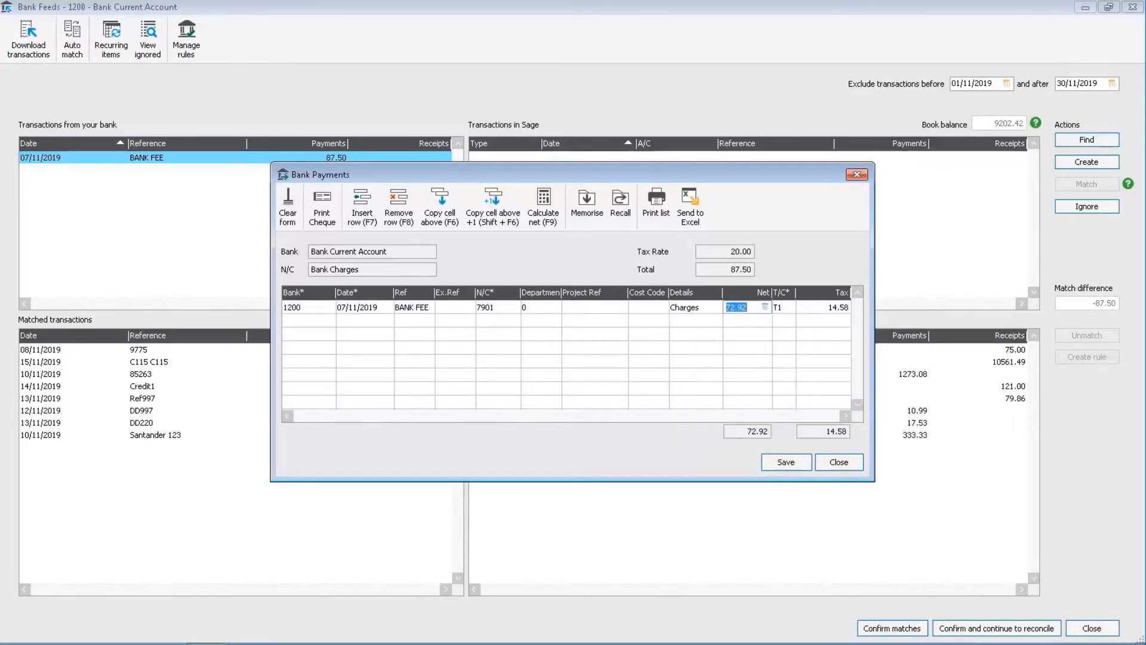
pyautogui.write('87.50')
pyautogui.click(783, 307)
pyautogui.write('2')
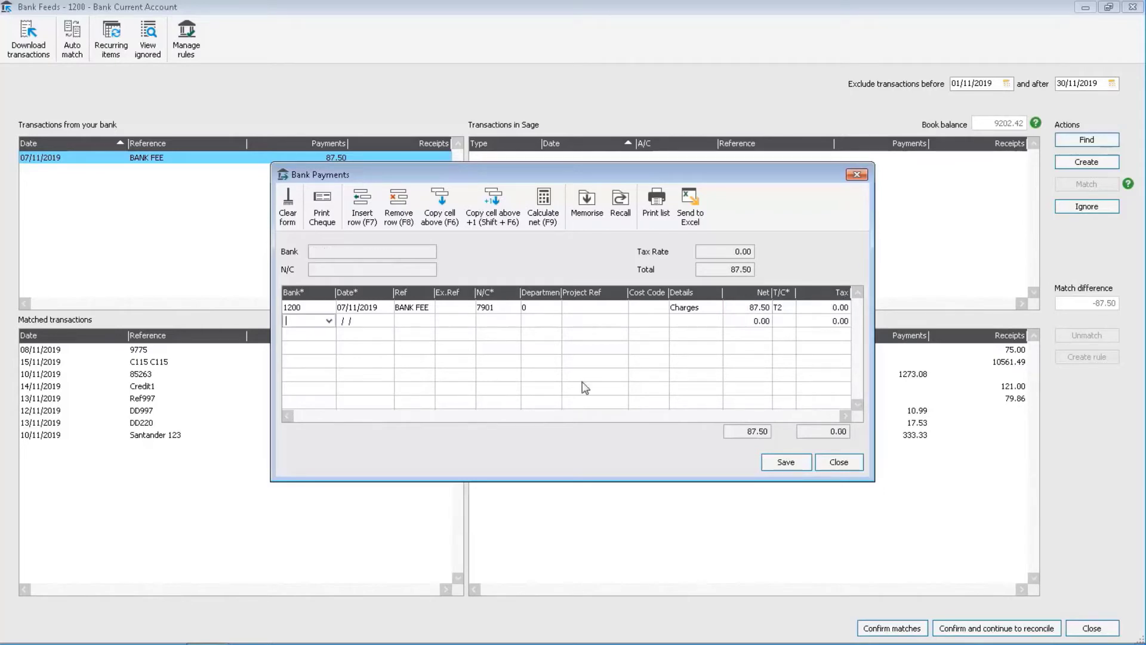
pyautogui.moveTo(784, 444)
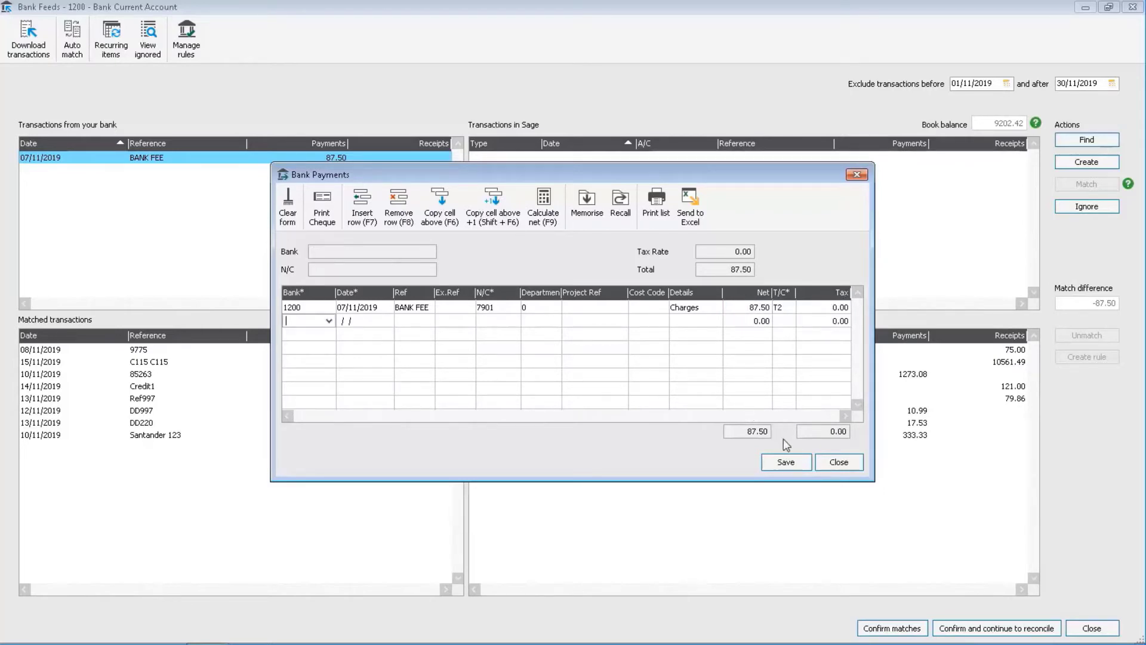
pyautogui.click(785, 461)
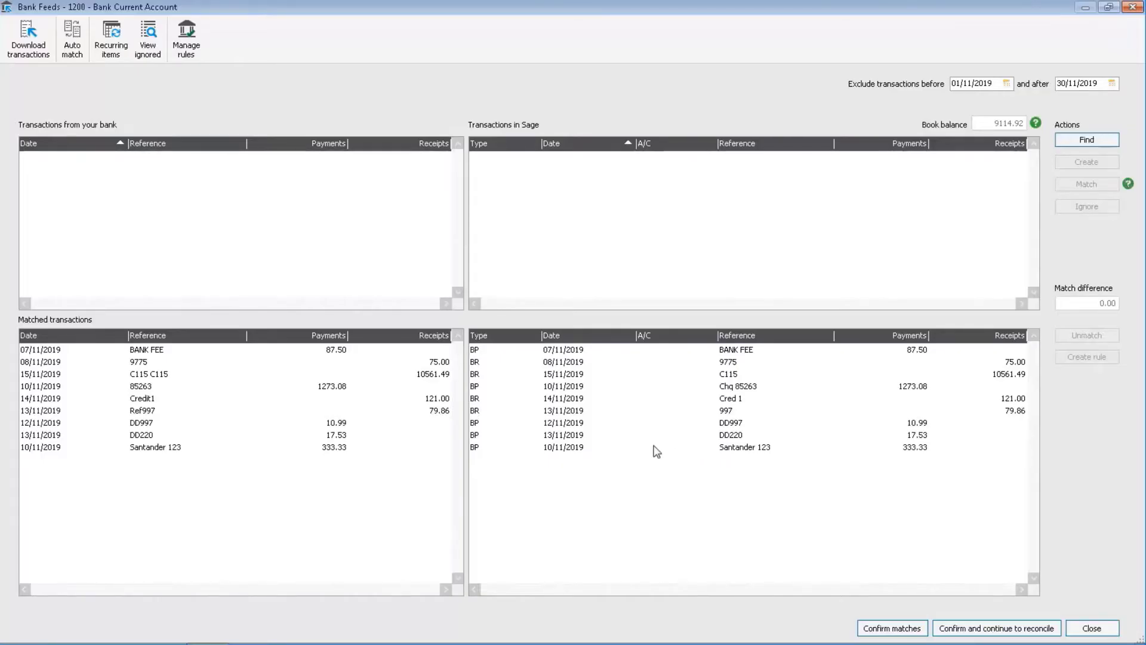
# Step: Save a 'Bank Charges' rule allocating BANK FEE to nominal 7901 without review
pyautogui.click(563, 350)
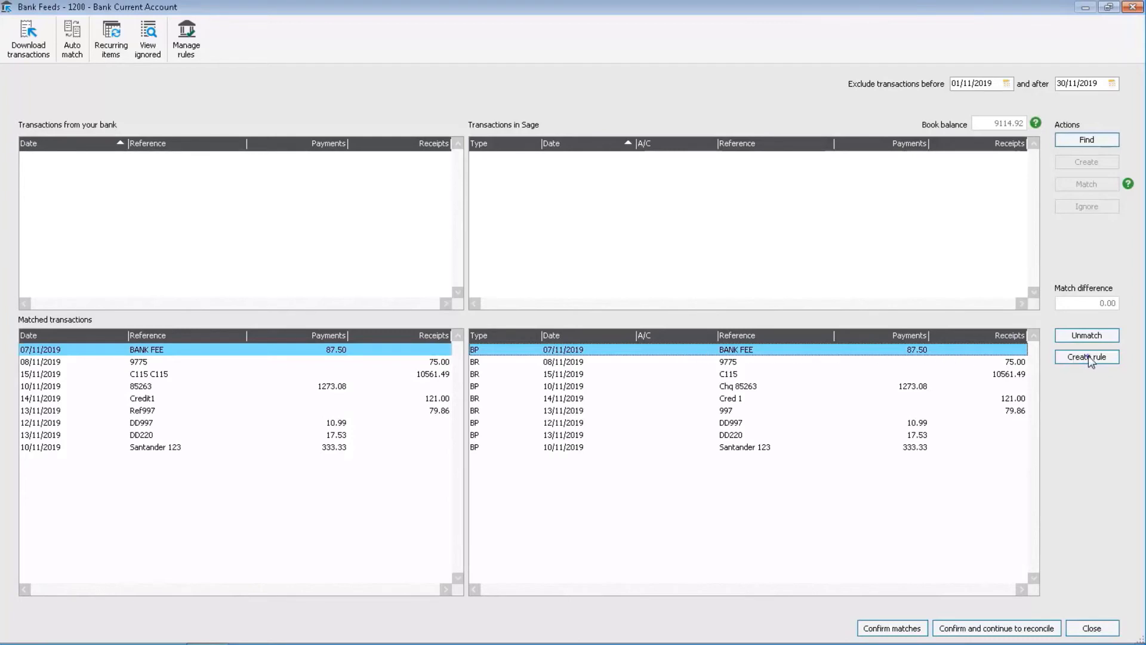
pyautogui.click(1086, 356)
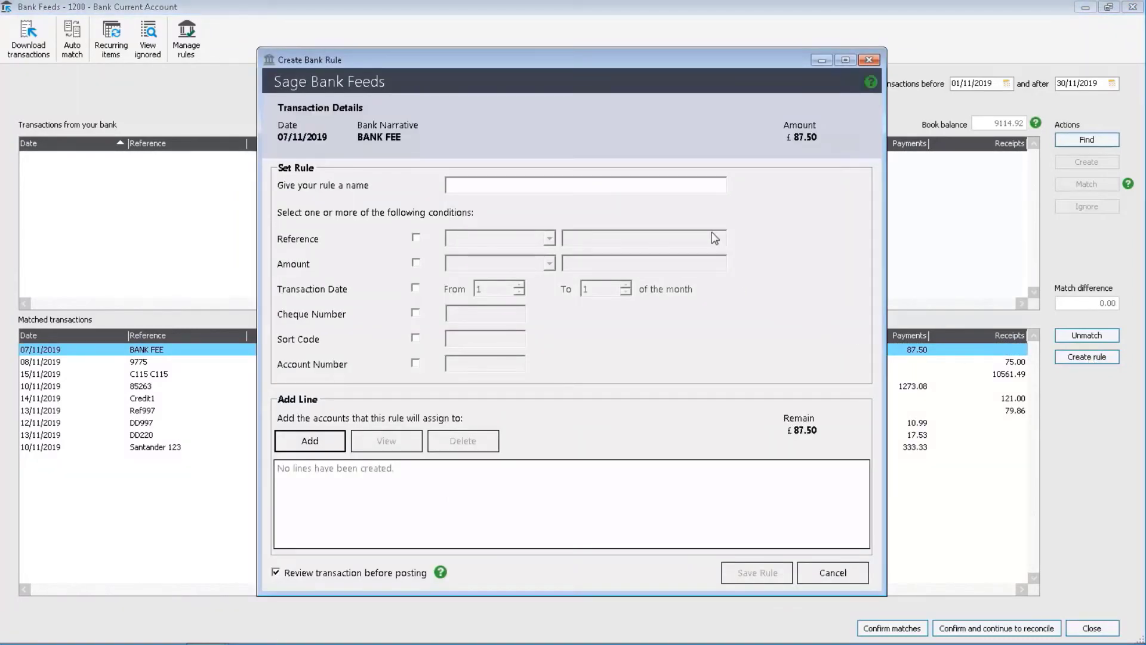
pyautogui.write('Bank Charges')
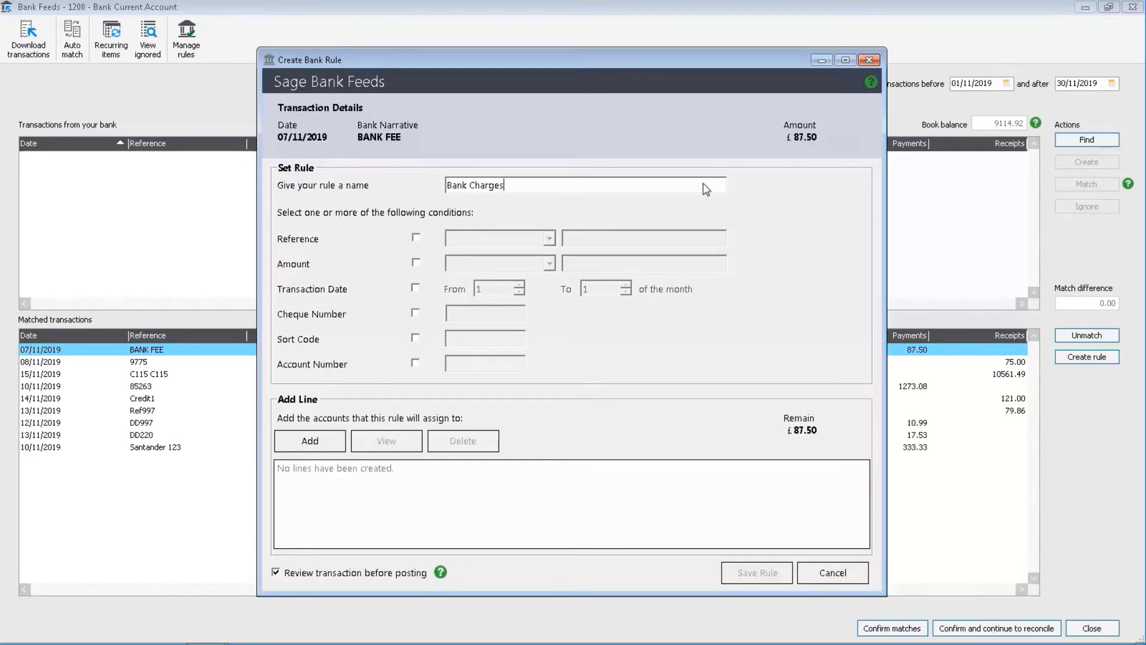
pyautogui.click(416, 238)
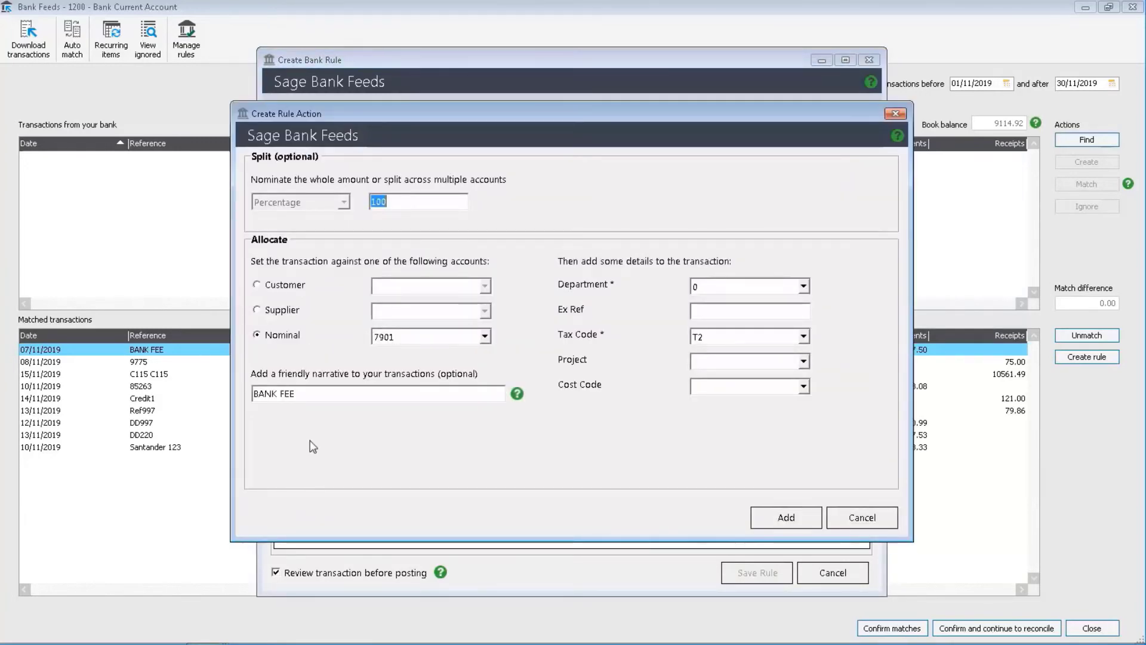
pyautogui.moveTo(767, 493)
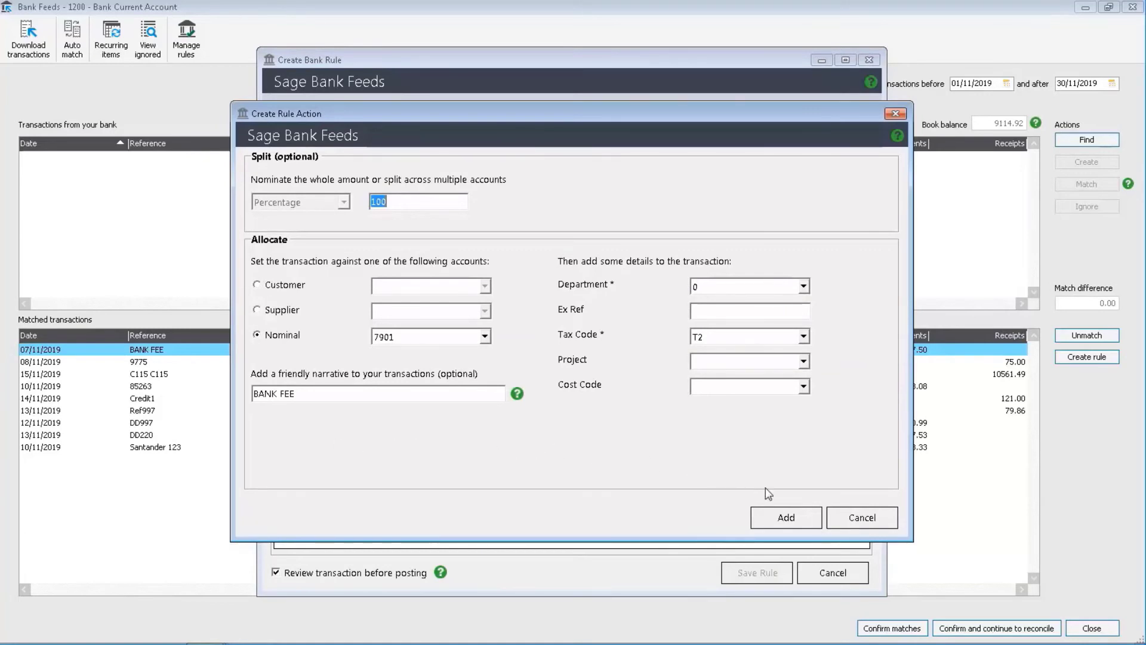
pyautogui.click(785, 518)
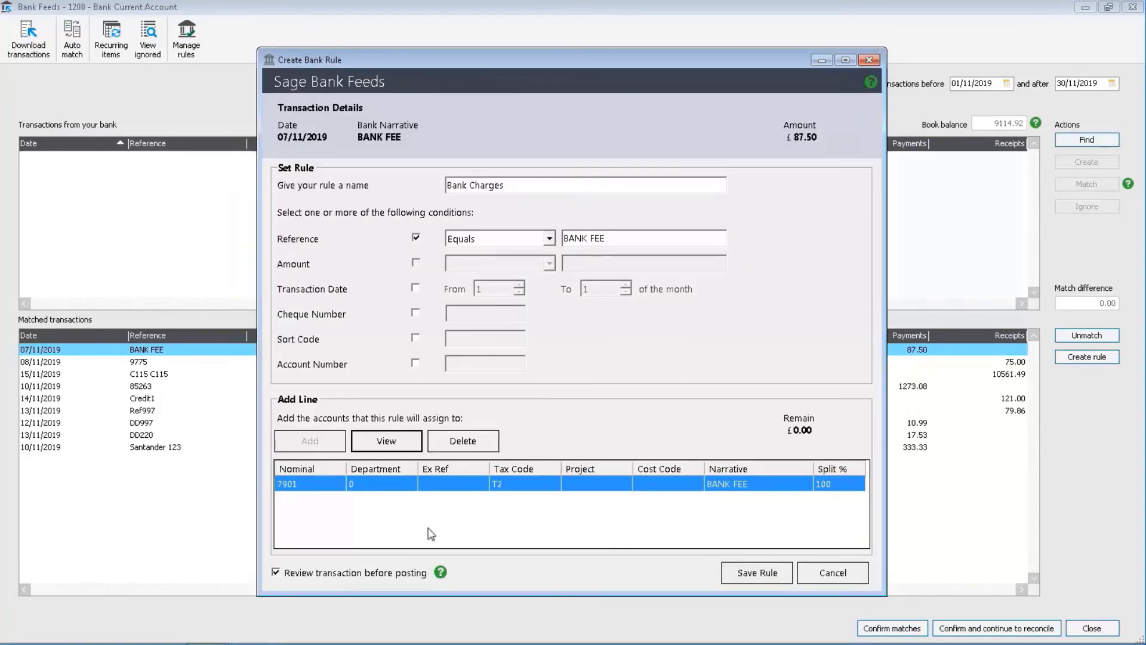
pyautogui.click(277, 572)
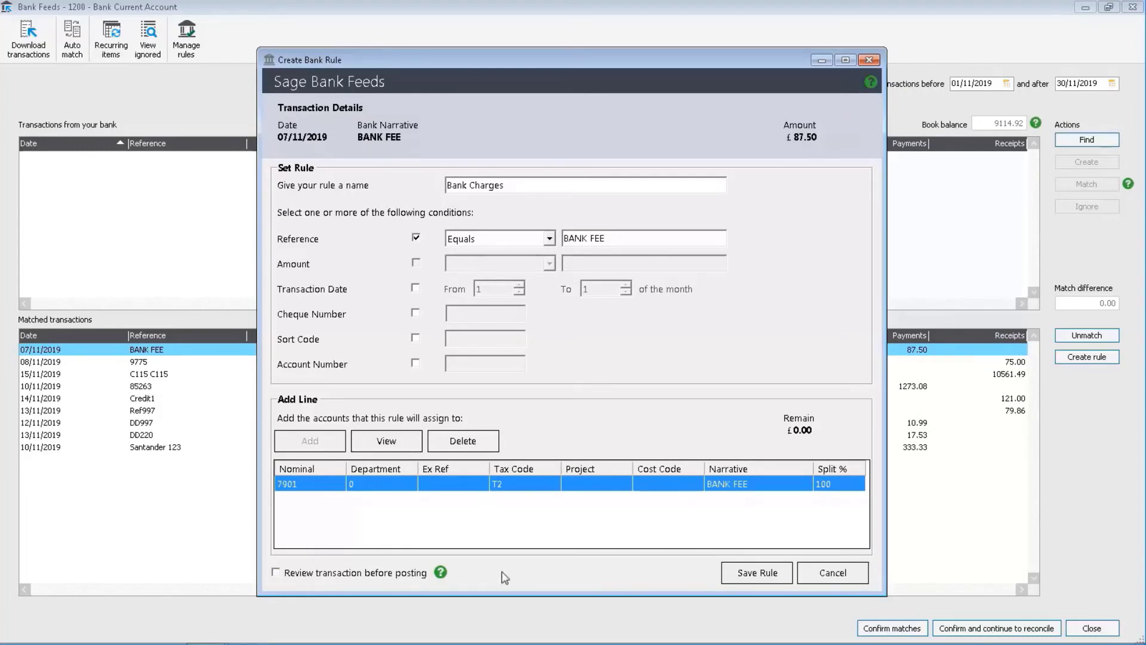
pyautogui.click(756, 573)
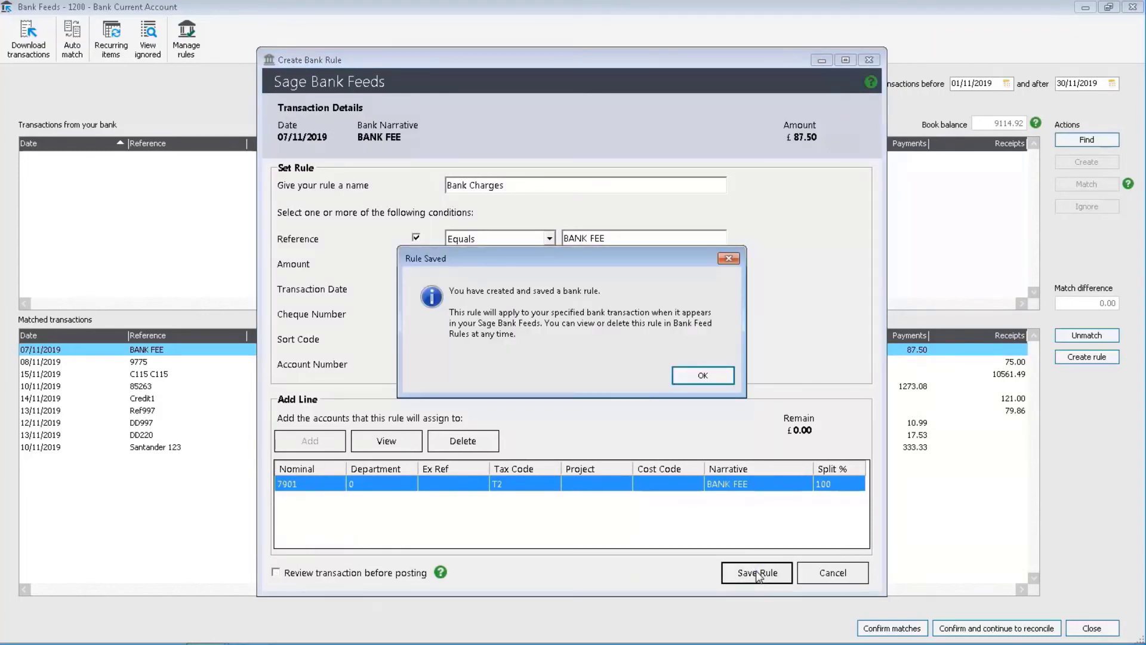
pyautogui.click(701, 375)
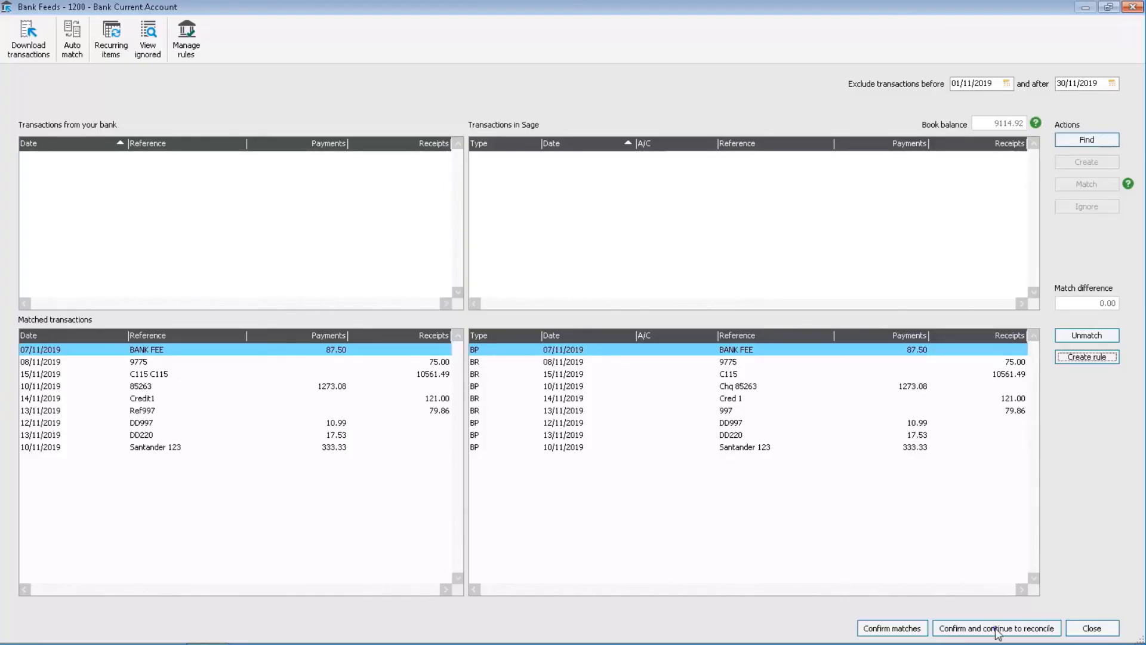
# Step: Confirm all nine matches, accept the statement summary, and reconcile at 9114.92
pyautogui.click(996, 628)
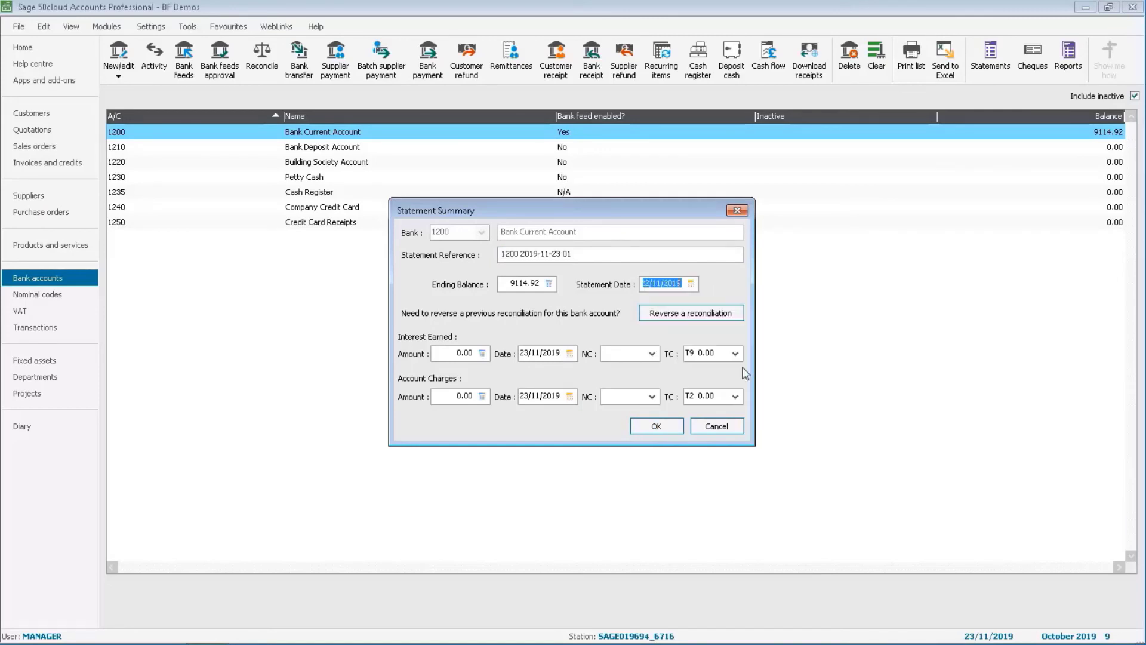
pyautogui.click(654, 426)
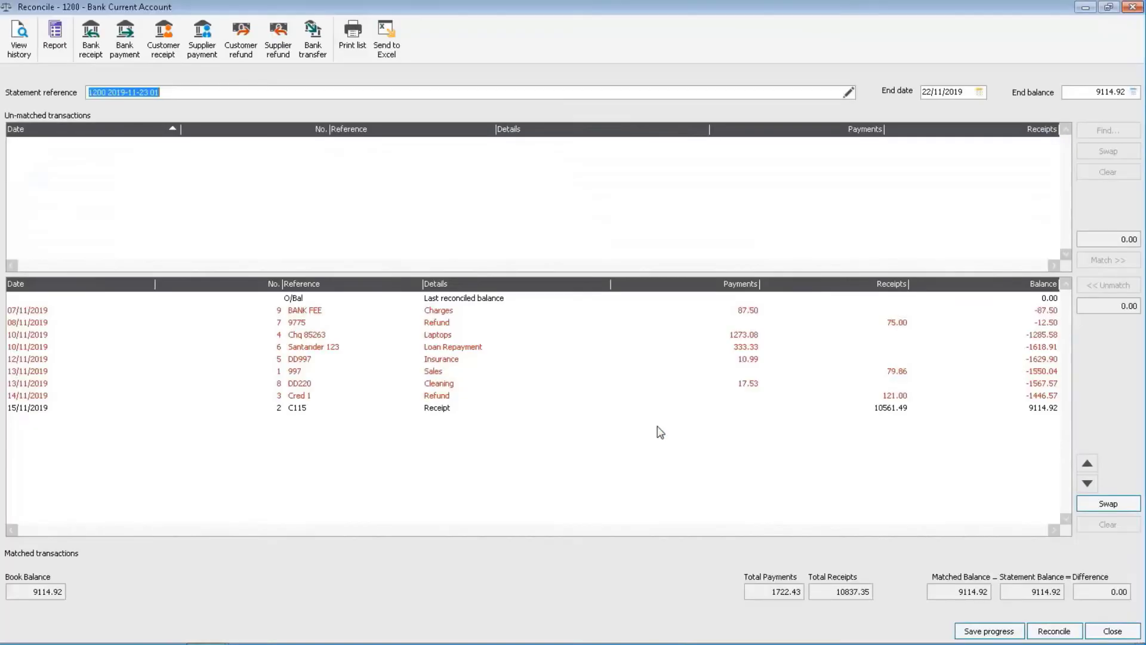
pyautogui.moveTo(1055, 631)
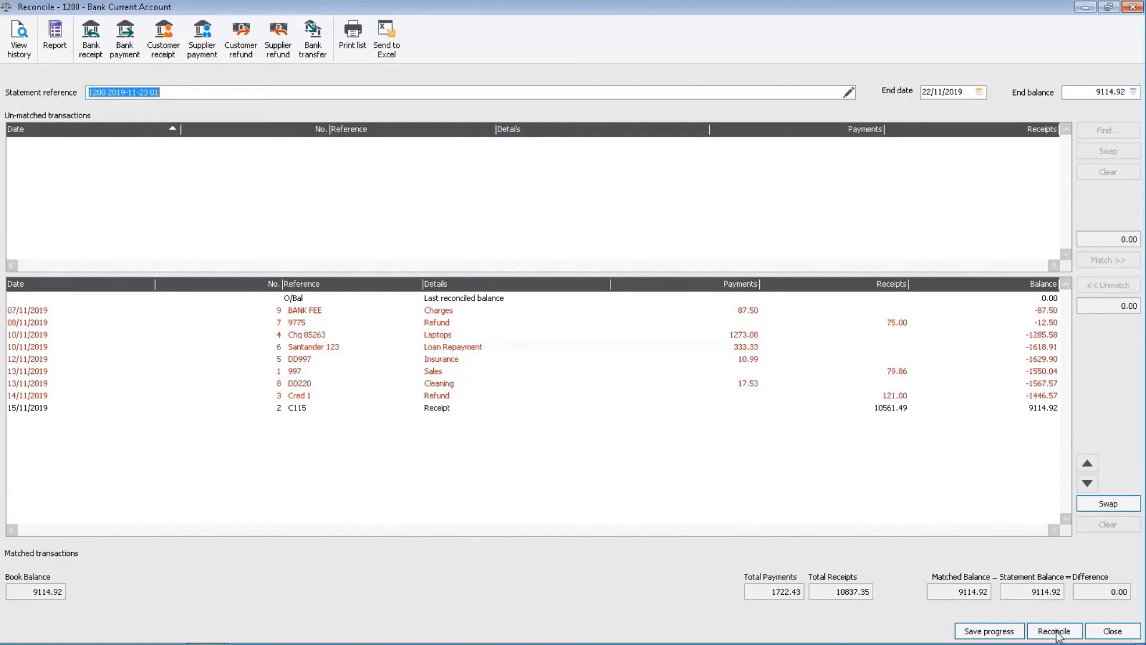
pyautogui.click(1054, 630)
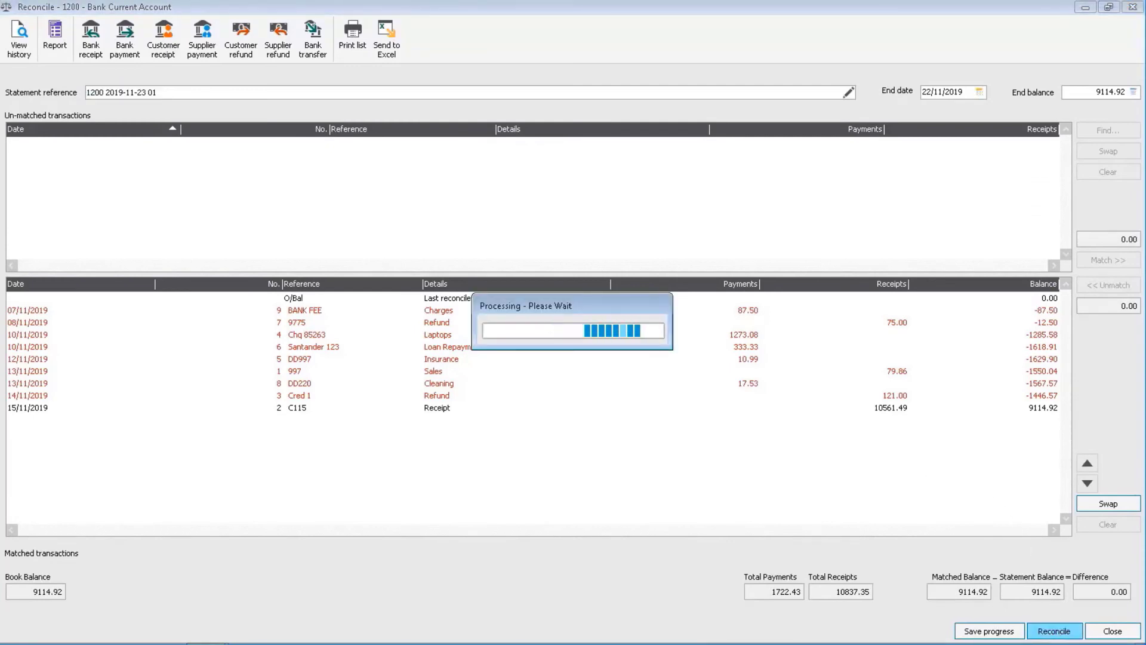